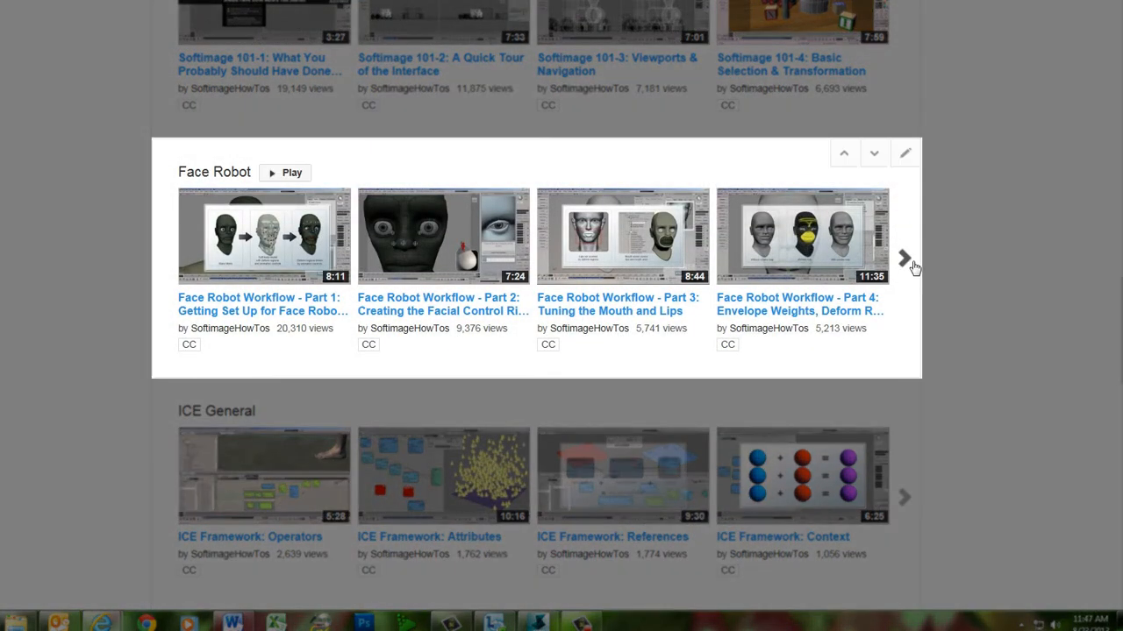
Page the Face Robot playlist shelf forward three times to show Parts 8 through 11
{"action": "left_click", "coordinate": [906, 257]}
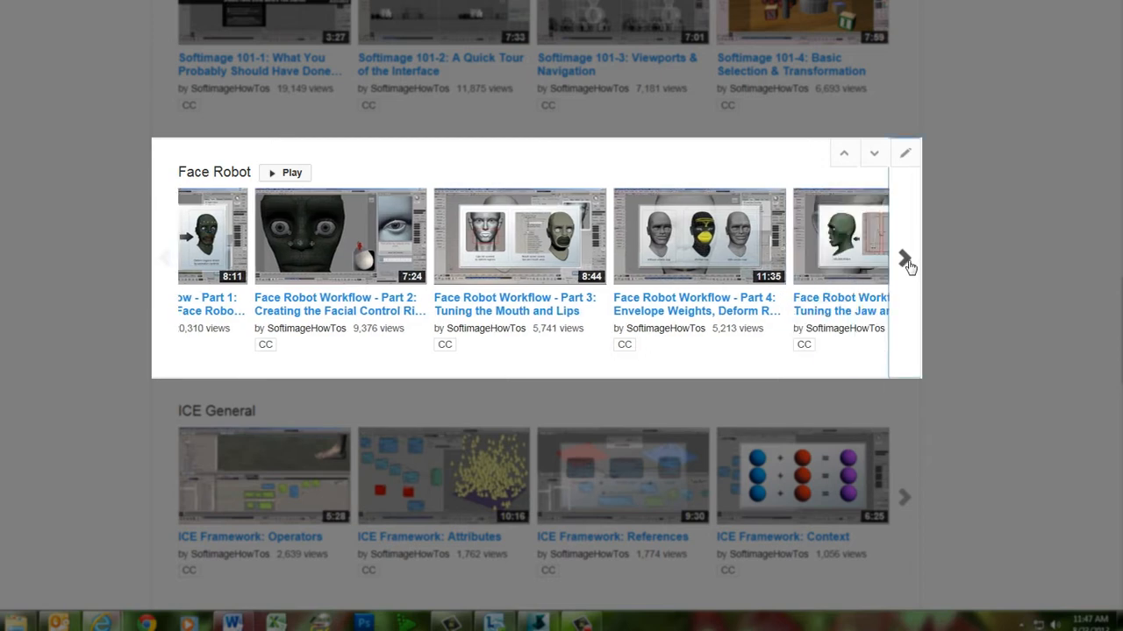
{"action": "left_click", "coordinate": [906, 257]}
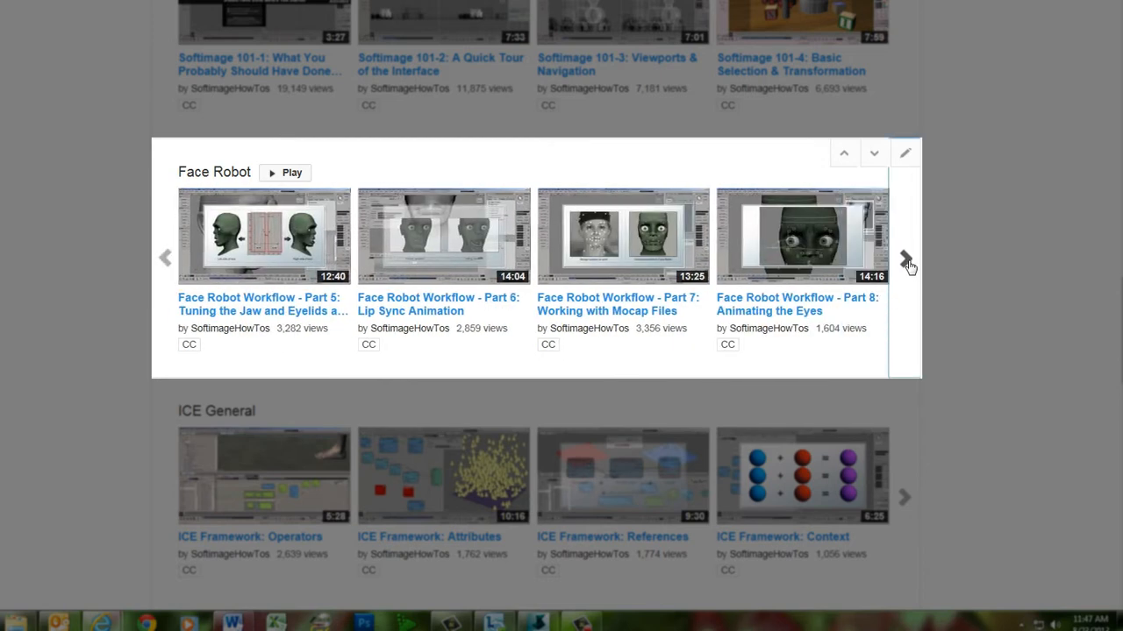
{"action": "left_click", "coordinate": [905, 257]}
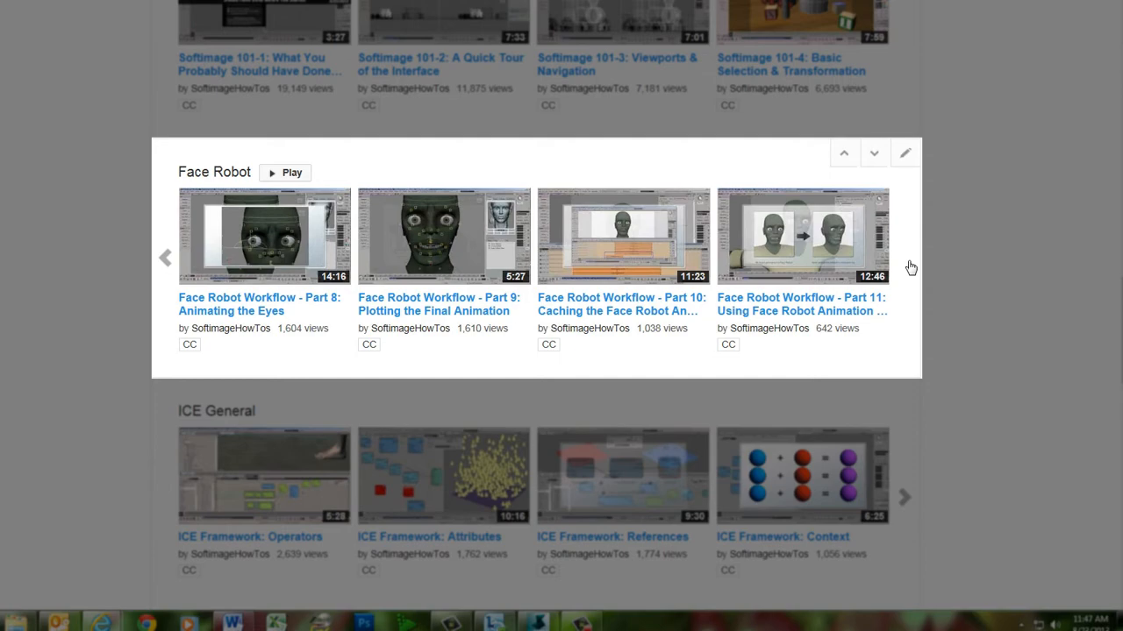
{"action": "mouse_move", "coordinate": [909, 267]}
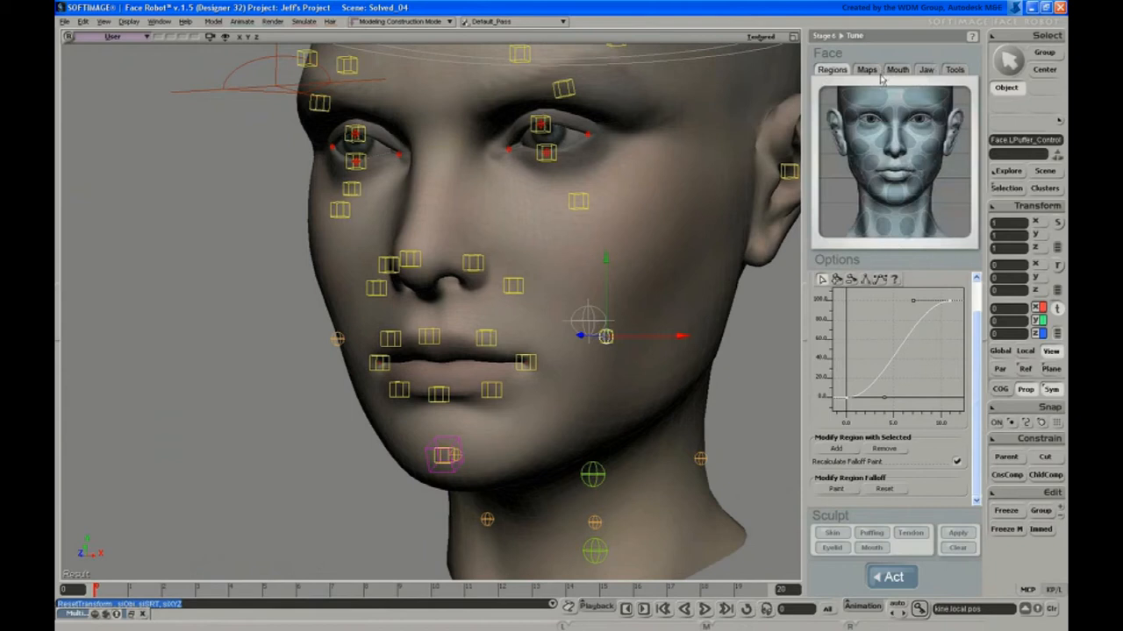
{"action": "mouse_move", "coordinate": [918, 169]}
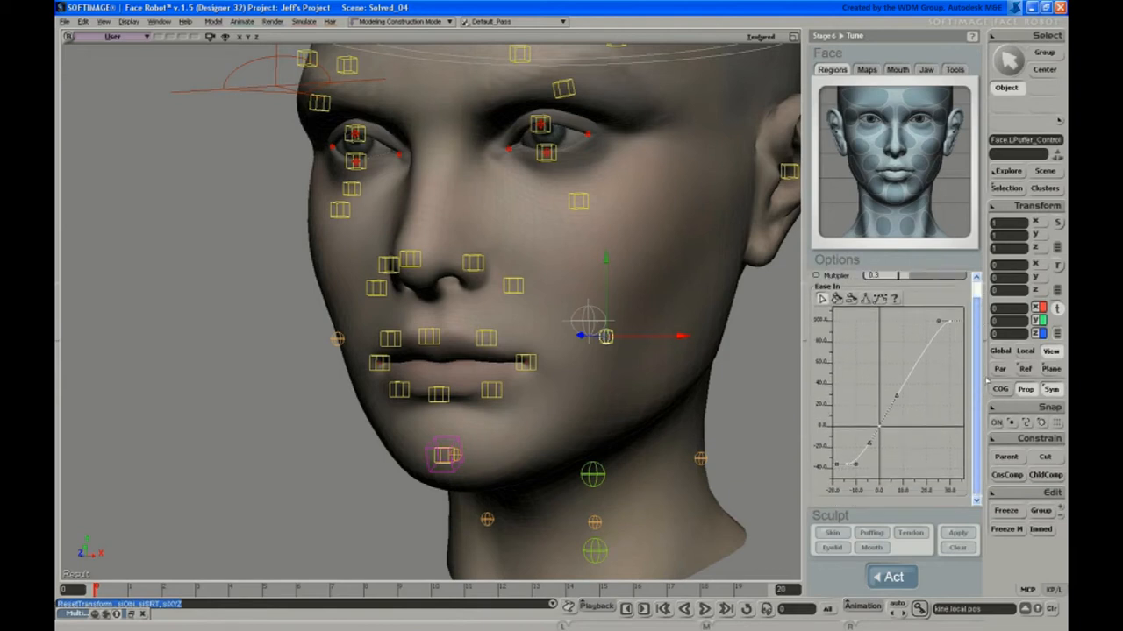
{"action": "mouse_move", "coordinate": [973, 327]}
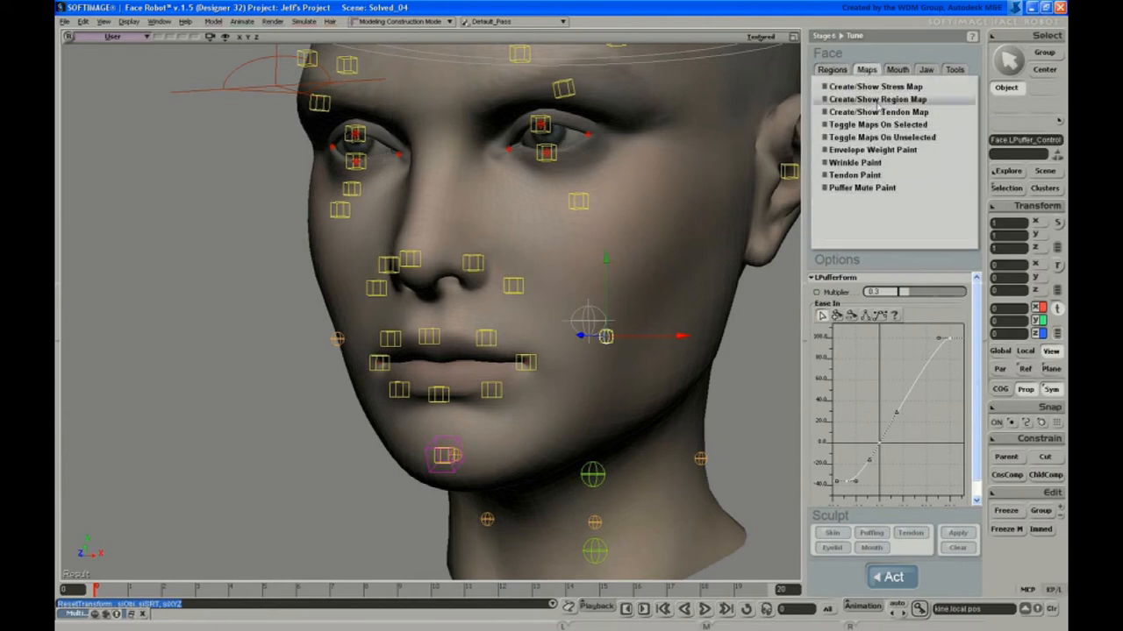
Select the right cheek puffer control, Face RPuffer_Control, in the viewport
{"action": "left_click", "coordinate": [862, 187]}
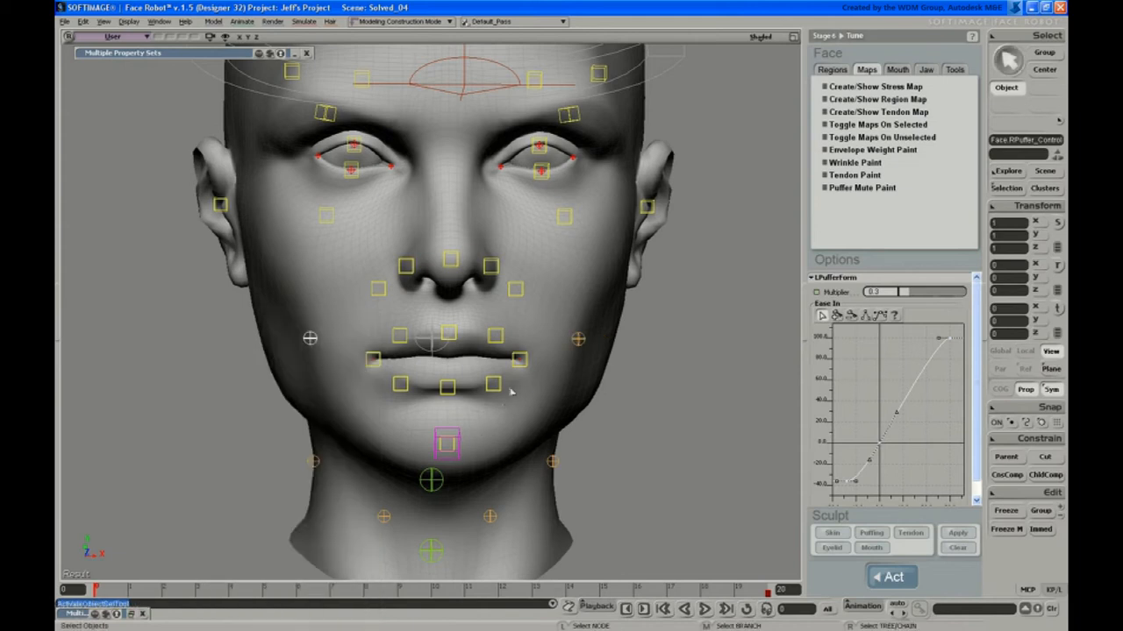
Add the left cheek puffer control to the selection and start Maps > Puffer Mute Paint
{"action": "left_click", "coordinate": [578, 340]}
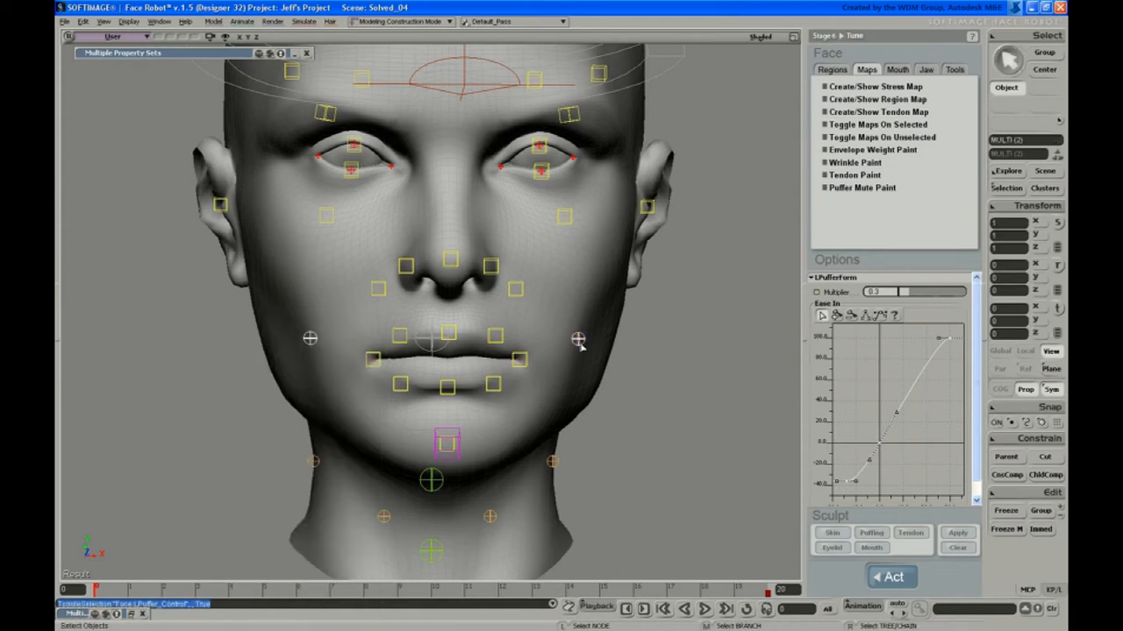
{"action": "left_click", "coordinate": [516, 290]}
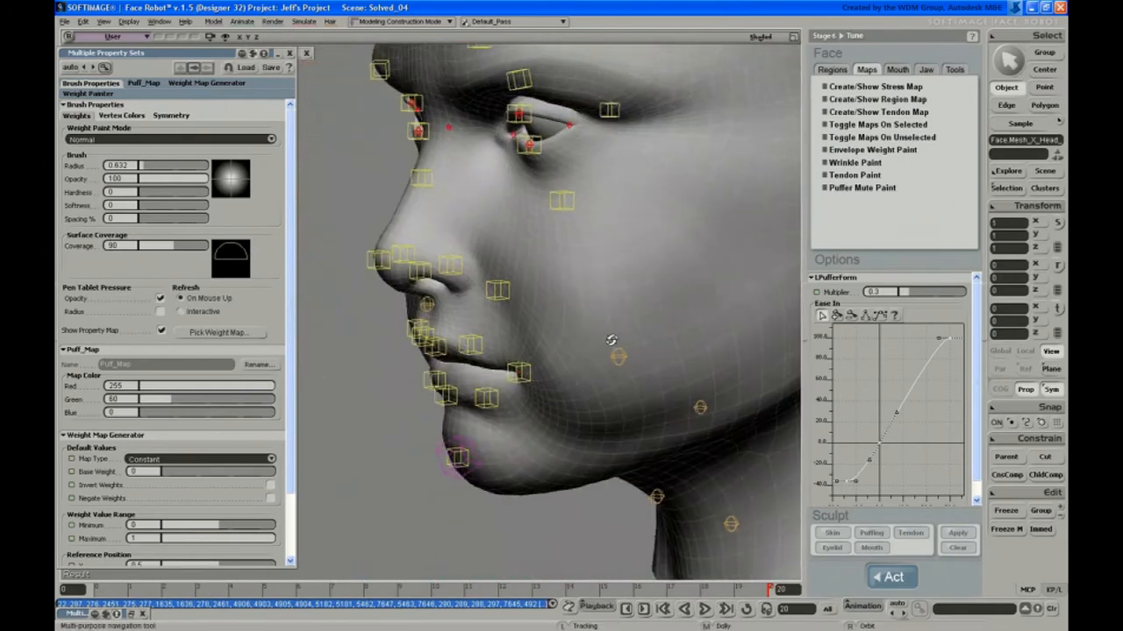
Zoom in on the cheek and paint away puffer mute weight there
{"action": "left_click_drag", "start_coordinate": [611, 340], "coordinate": [649, 331]}
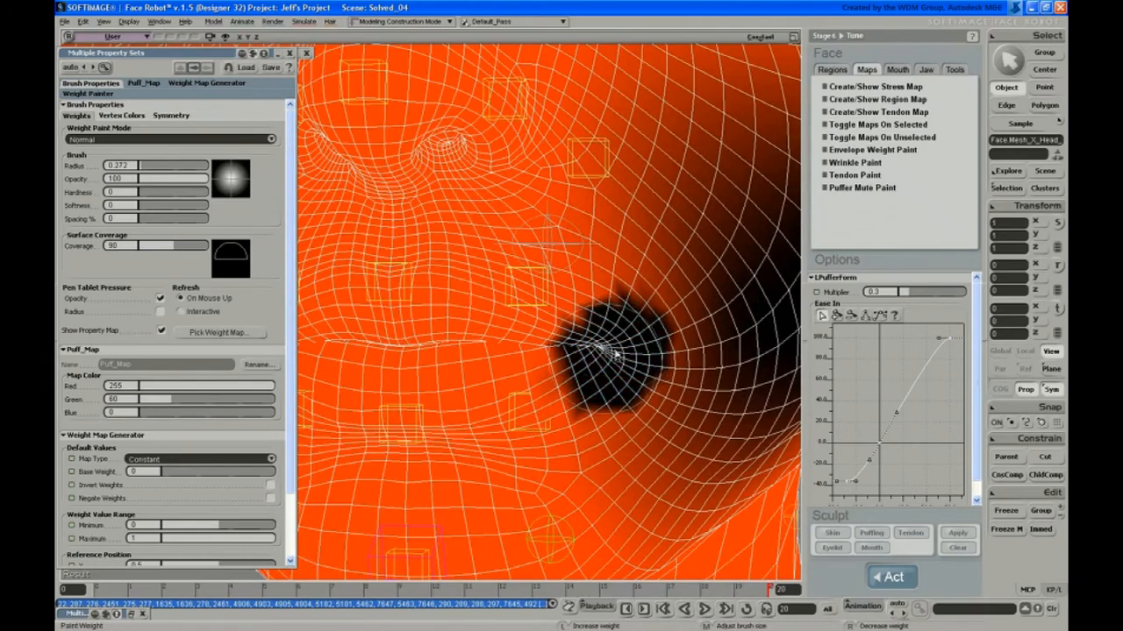
{"action": "left_click_drag", "start_coordinate": [605, 356], "coordinate": [622, 359]}
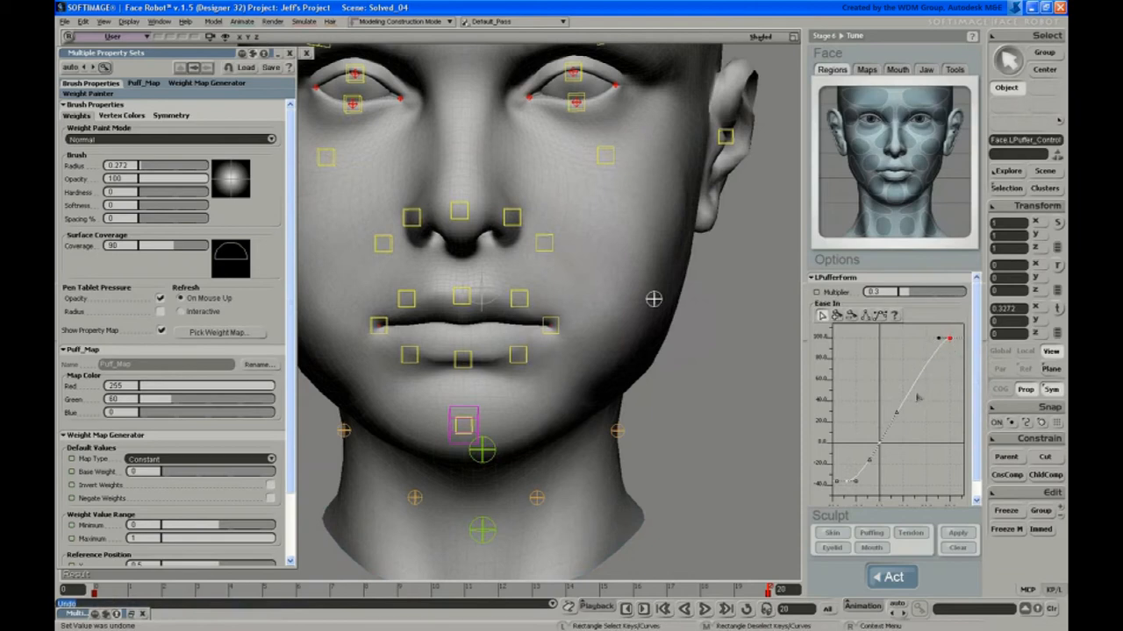
Drag the low-end falloff curve points to reshape the Ease In curve, then undo
{"action": "left_click", "coordinate": [842, 480]}
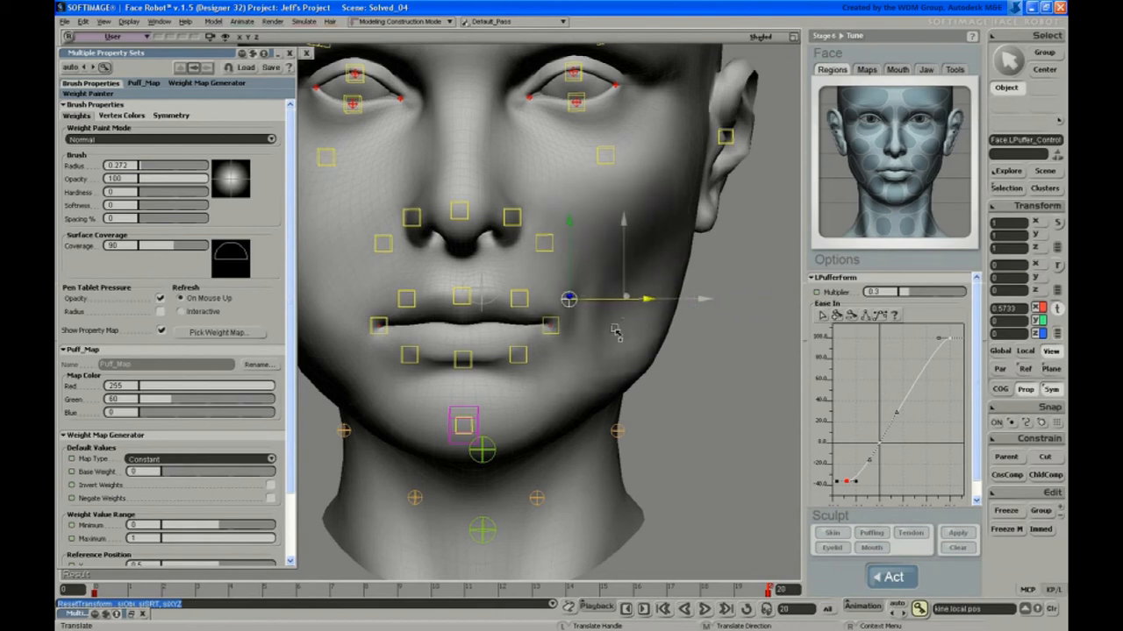
{"action": "left_click_drag", "start_coordinate": [568, 299], "coordinate": [465, 299]}
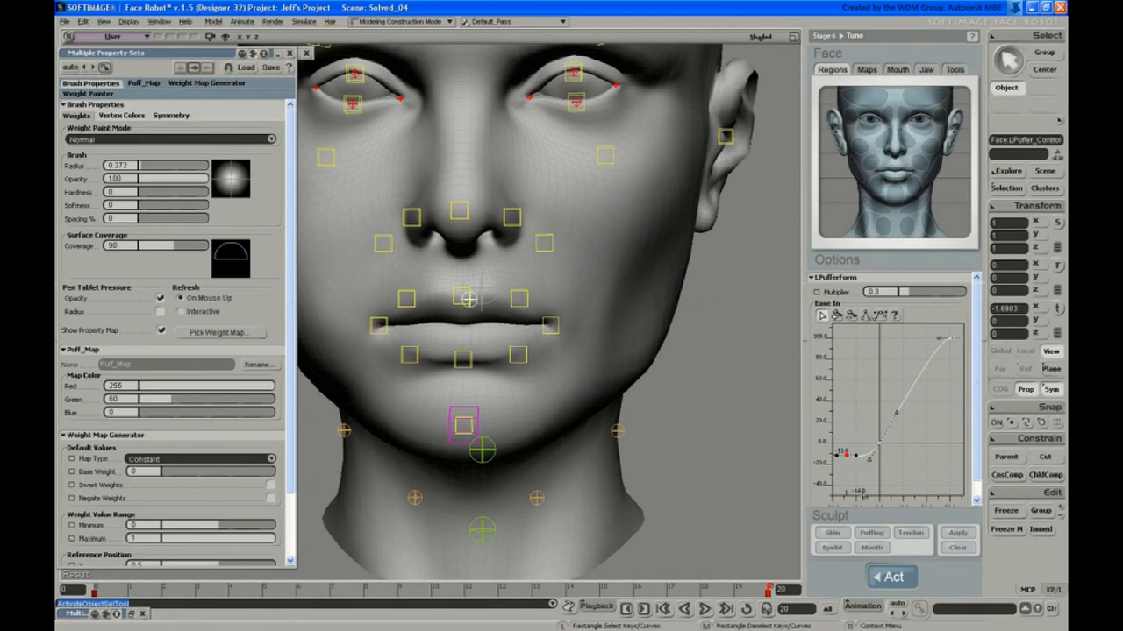
{"action": "key", "text": "ctrl+z"}
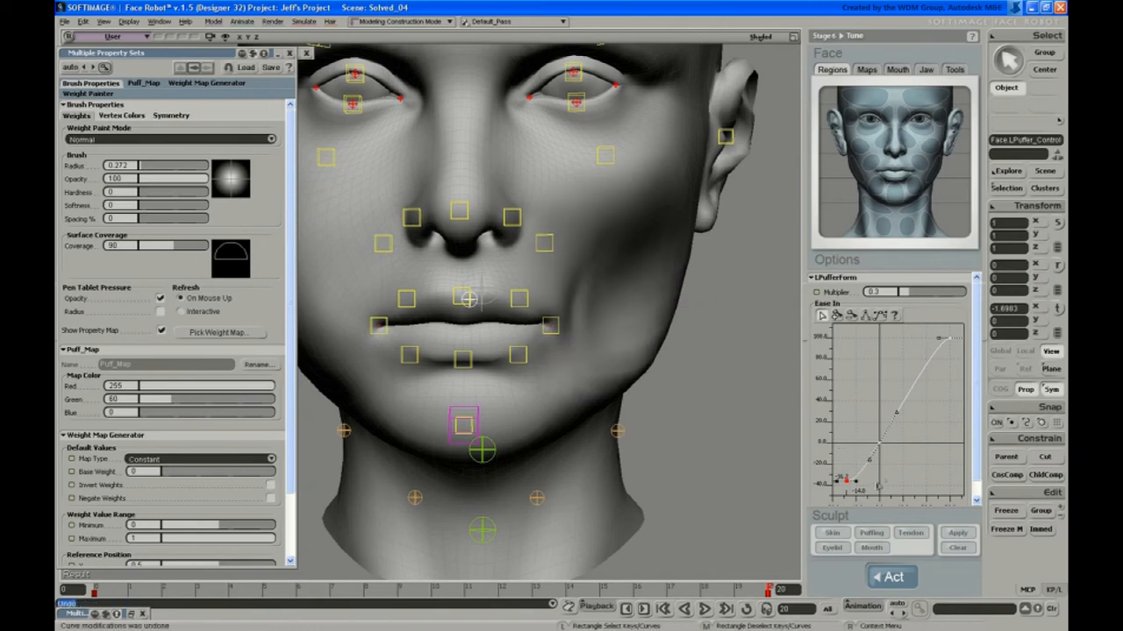